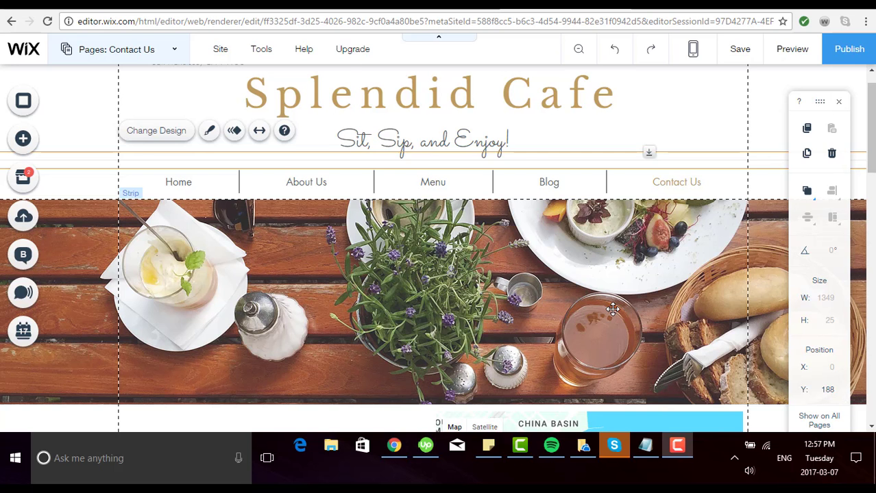
Scroll the Contact Us page down to the food photo strip.
scroll("down", 3)
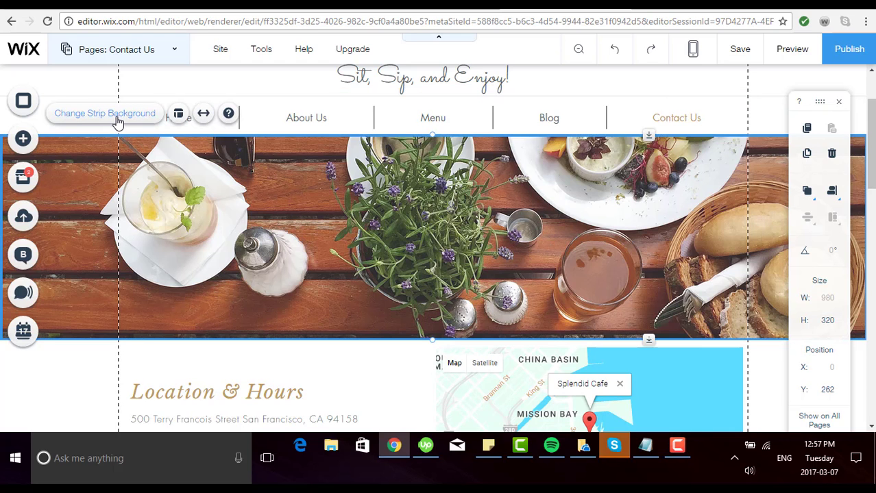
left_click(104, 112)
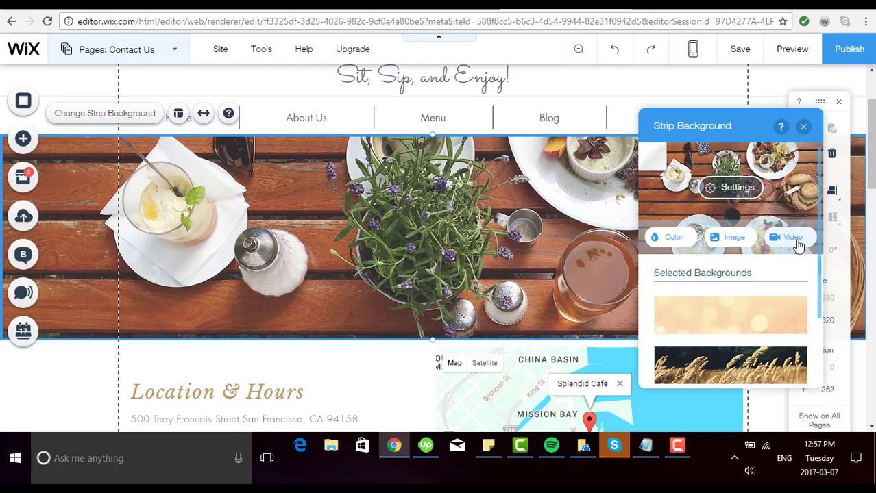
mouse_move(315, 283)
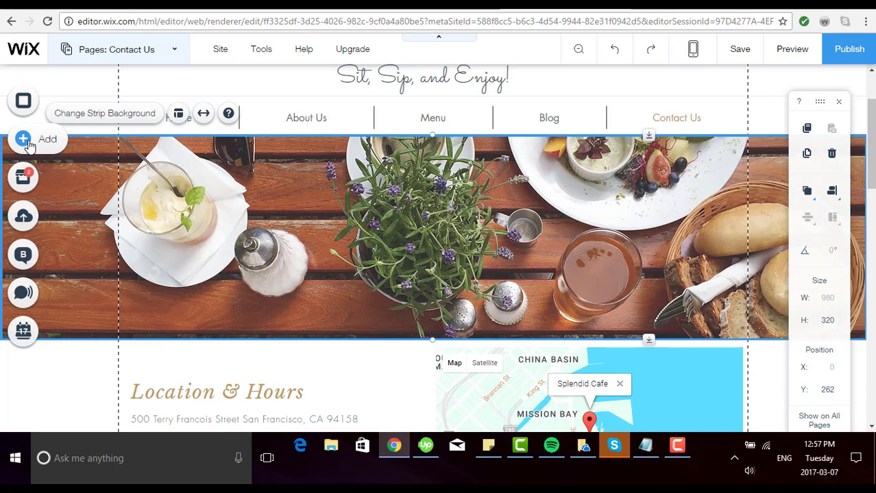
mouse_move(22, 140)
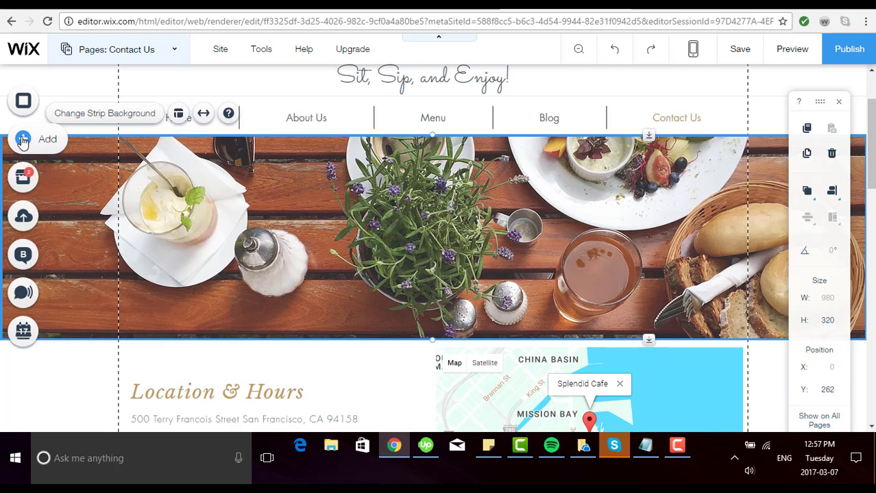
Show the Add a Strip catalog and browse its classic and parallax designs.
left_click(21, 140)
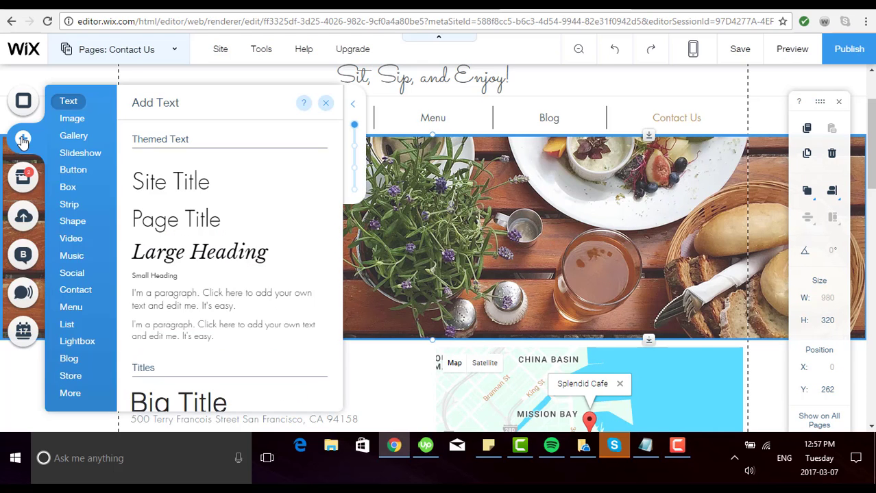
left_click(68, 204)
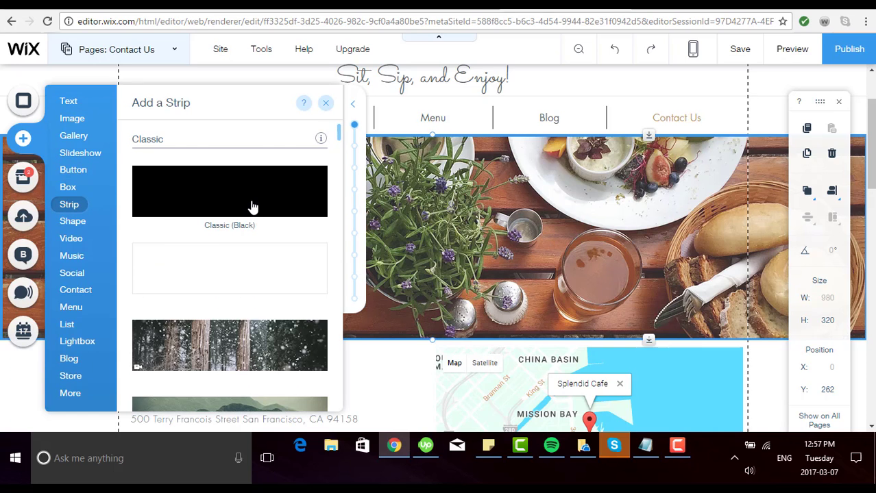
scroll("down", 3)
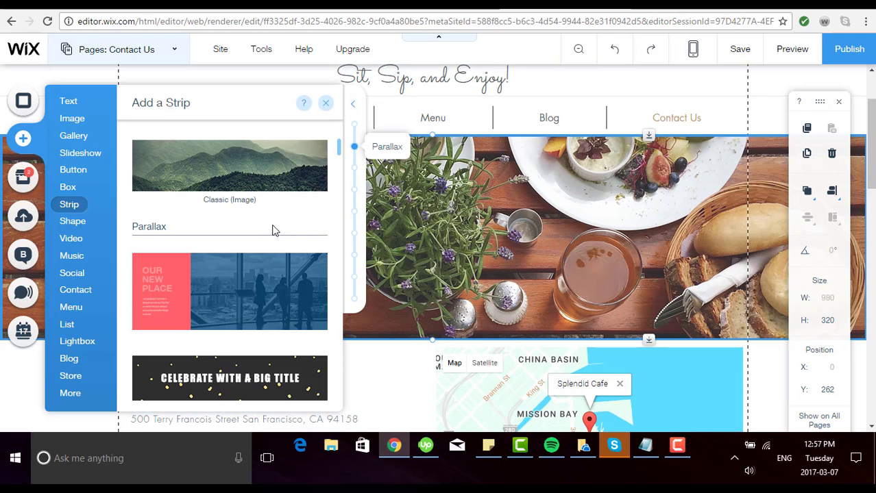
scroll("down", 3)
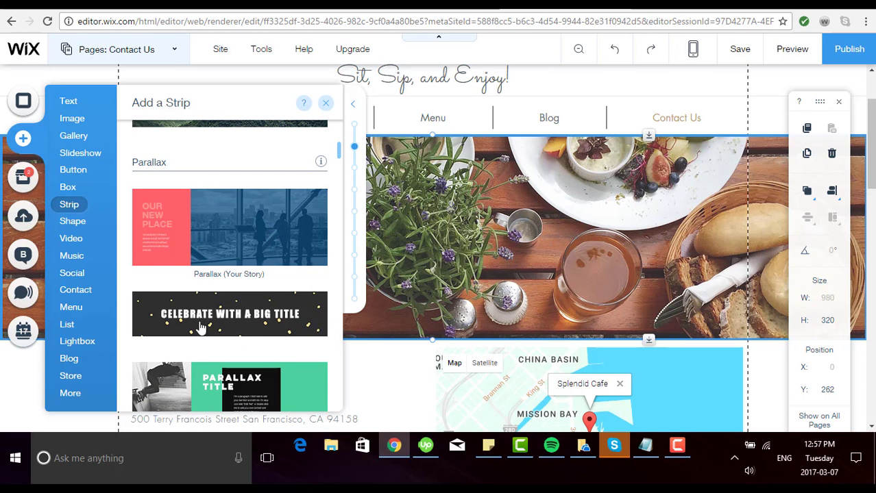
mouse_move(272, 216)
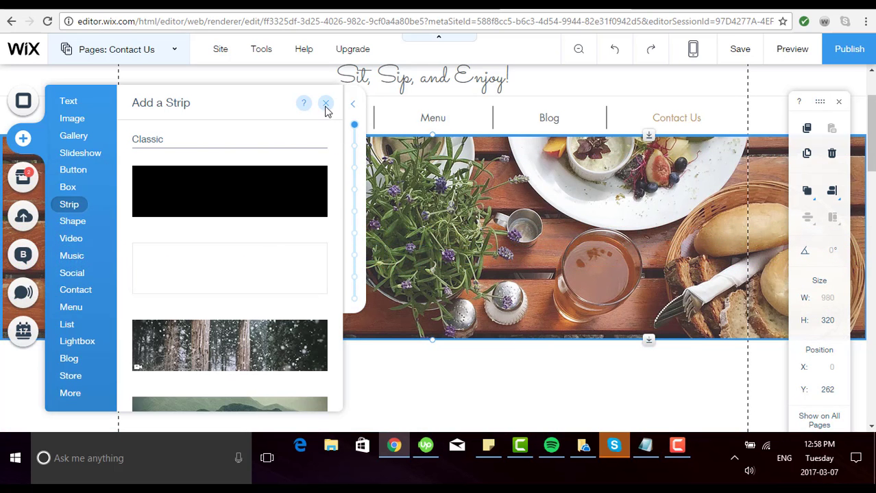
Keep the new Classic (Black) strip below the food strip and scroll down to view it.
left_click(326, 103)
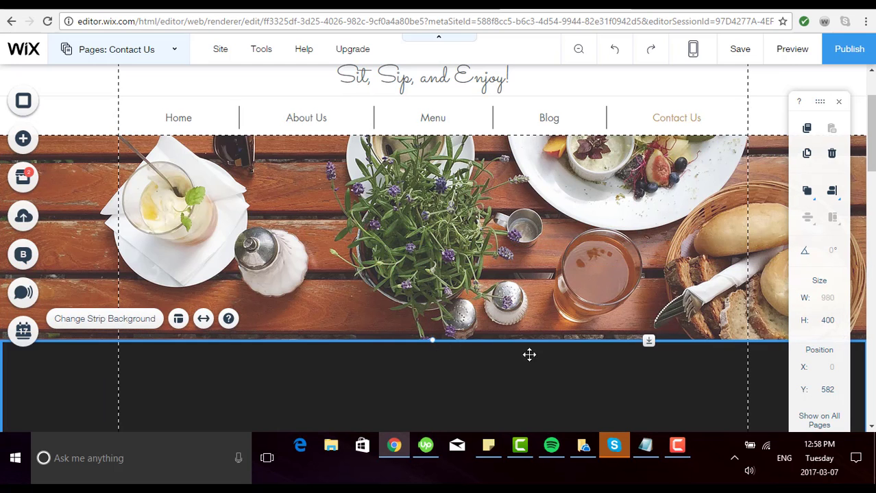
scroll("down", 3)
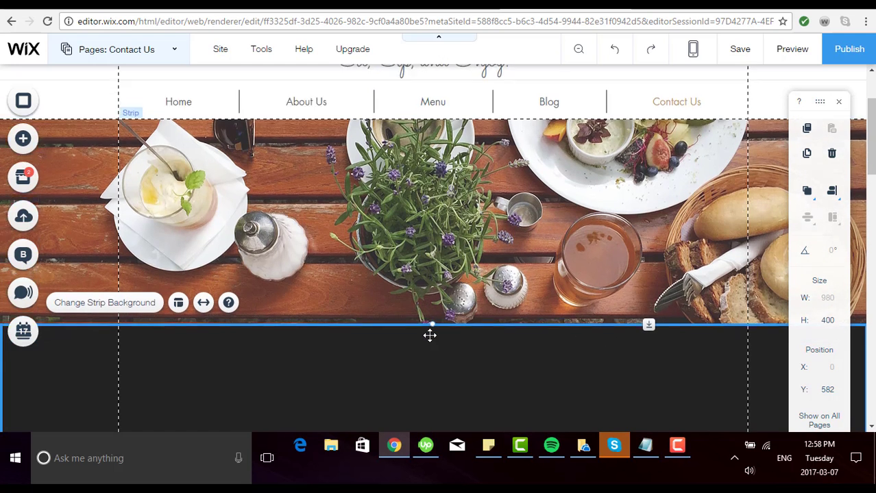
scroll("down", 3)
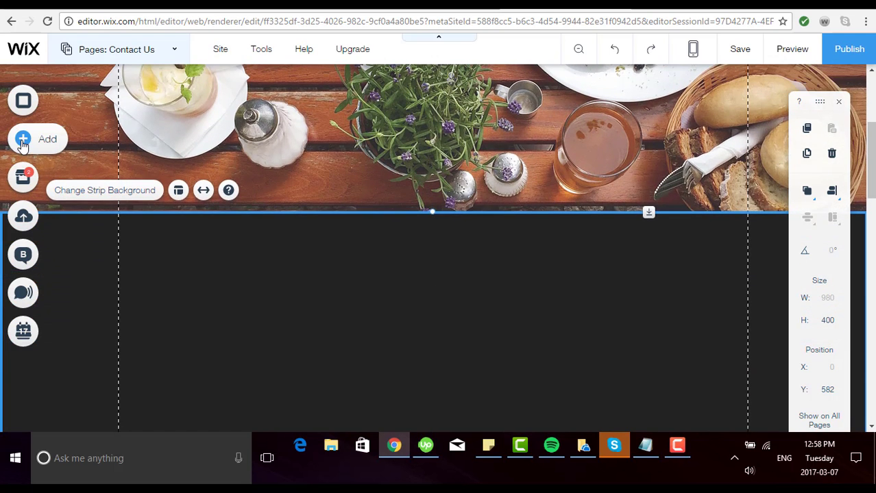